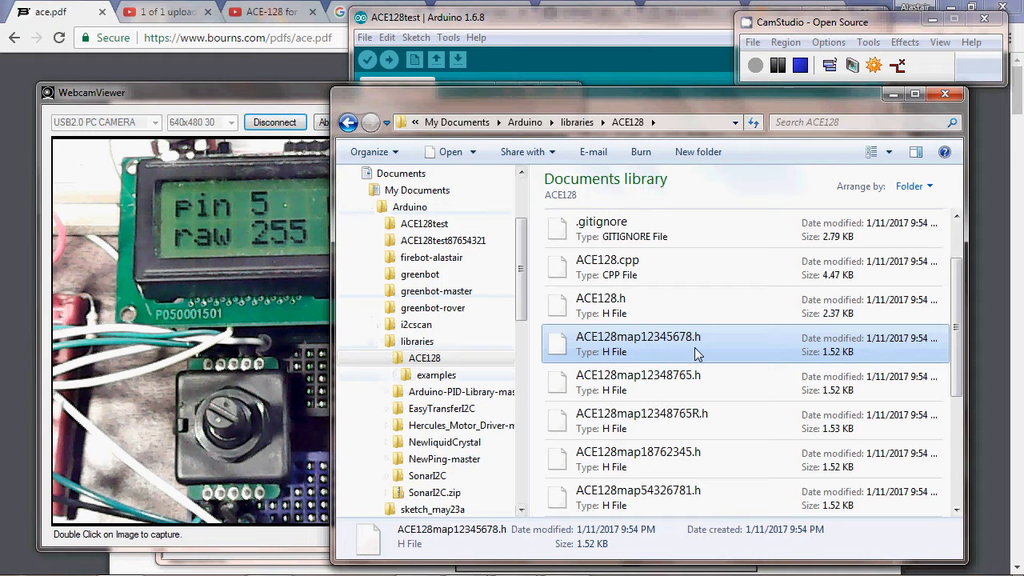
{"action": "mouse_move", "coordinate": [634, 348]}
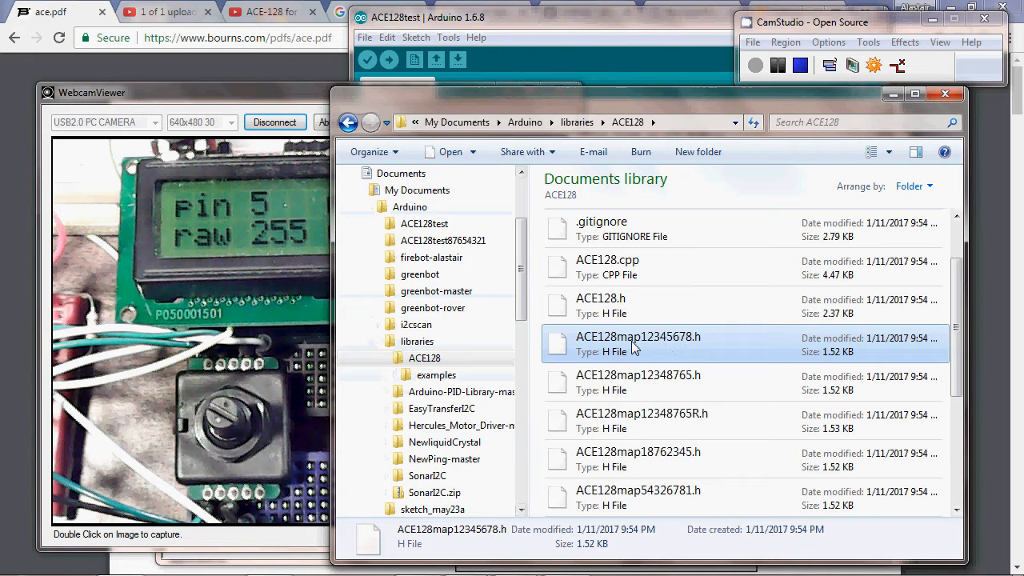
- Open ACE128map12345678.h in GVim for editing, dismissing the swap-file warning on the first attempt
{"action": "right_click", "coordinate": [637, 344]}
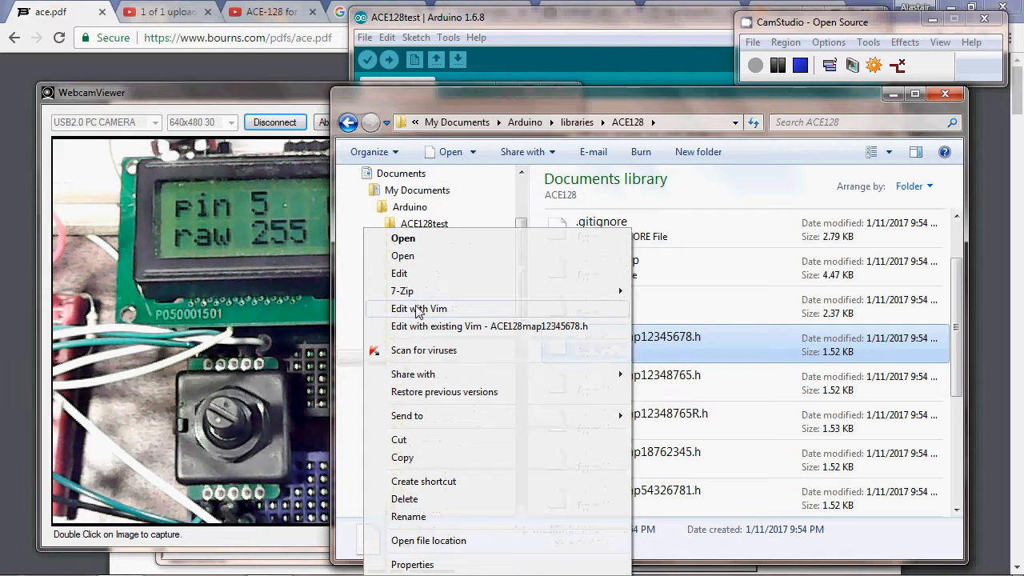
{"action": "left_click", "coordinate": [420, 308]}
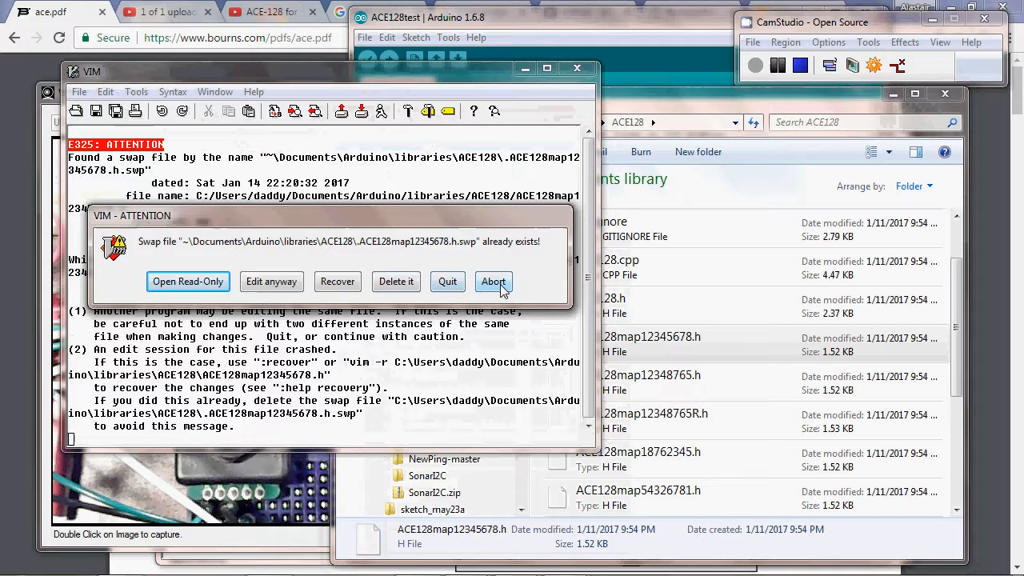
{"action": "left_click", "coordinate": [493, 281]}
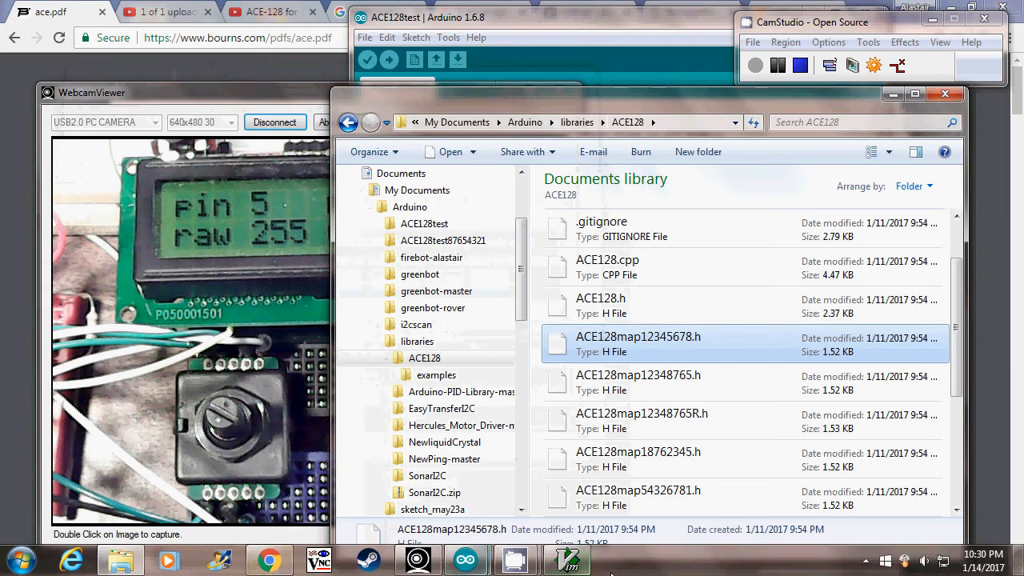
{"action": "double_click", "coordinate": [637, 336]}
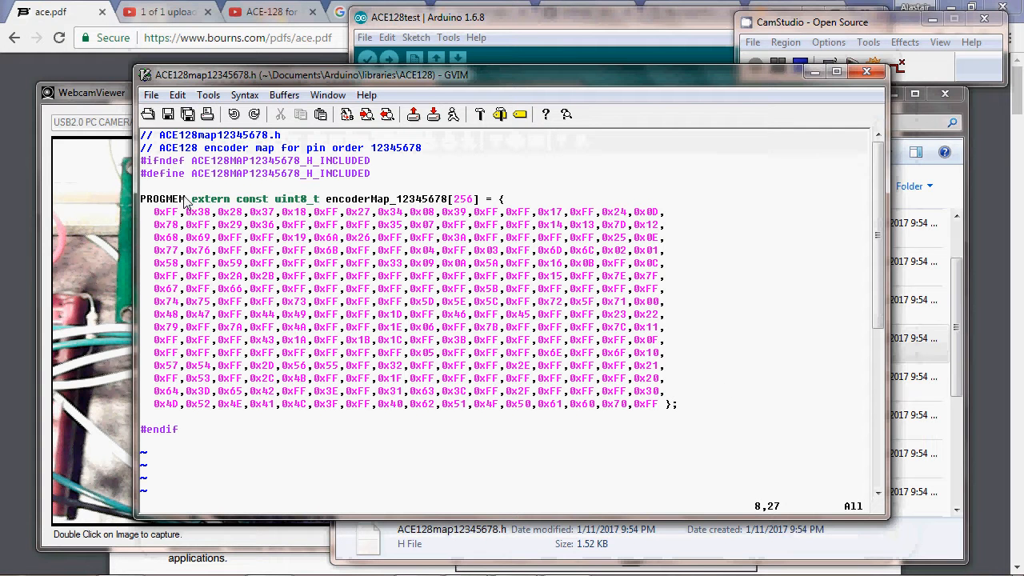
{"action": "mouse_move", "coordinate": [234, 202]}
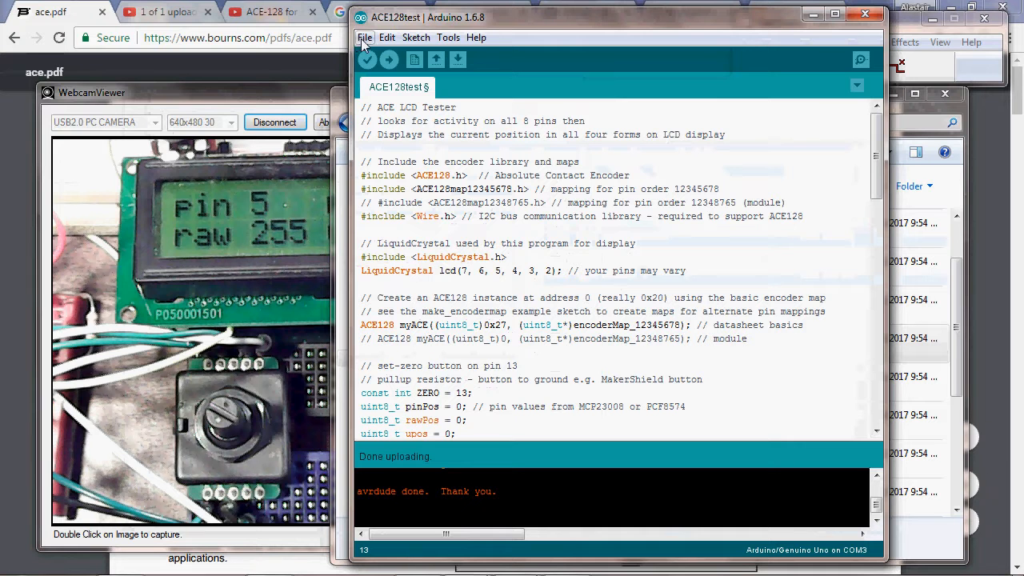
- Load the ACE128 make_encodermap example and scroll to its pinOrder and pinString settings
{"action": "left_click", "coordinate": [365, 37]}
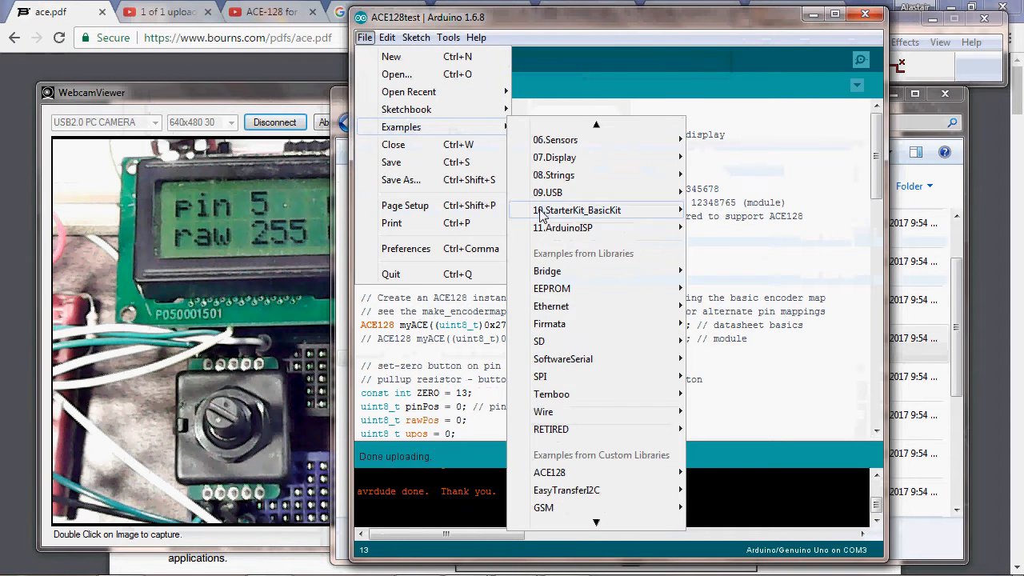
{"action": "mouse_move", "coordinate": [551, 472]}
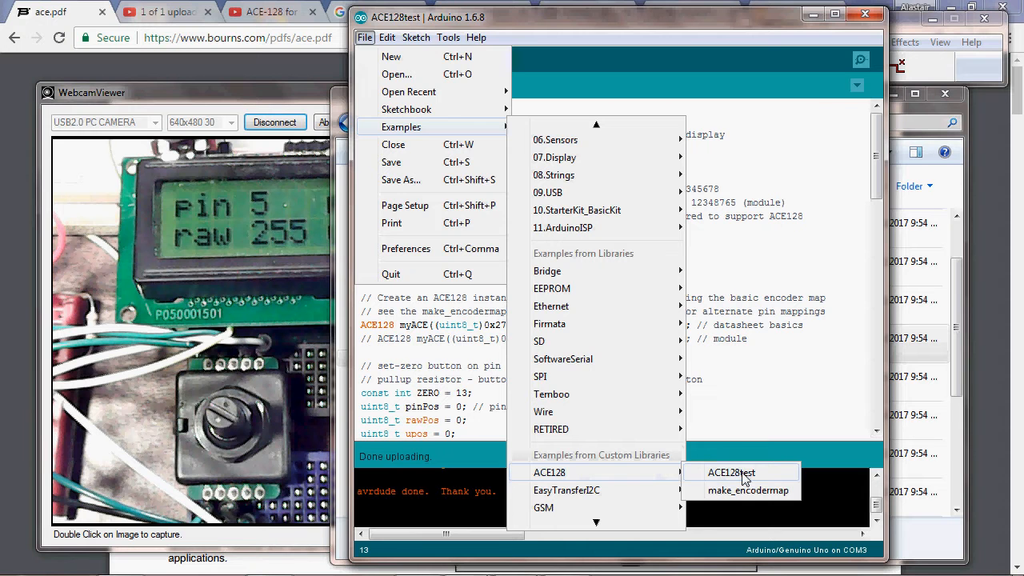
{"action": "left_click", "coordinate": [747, 490]}
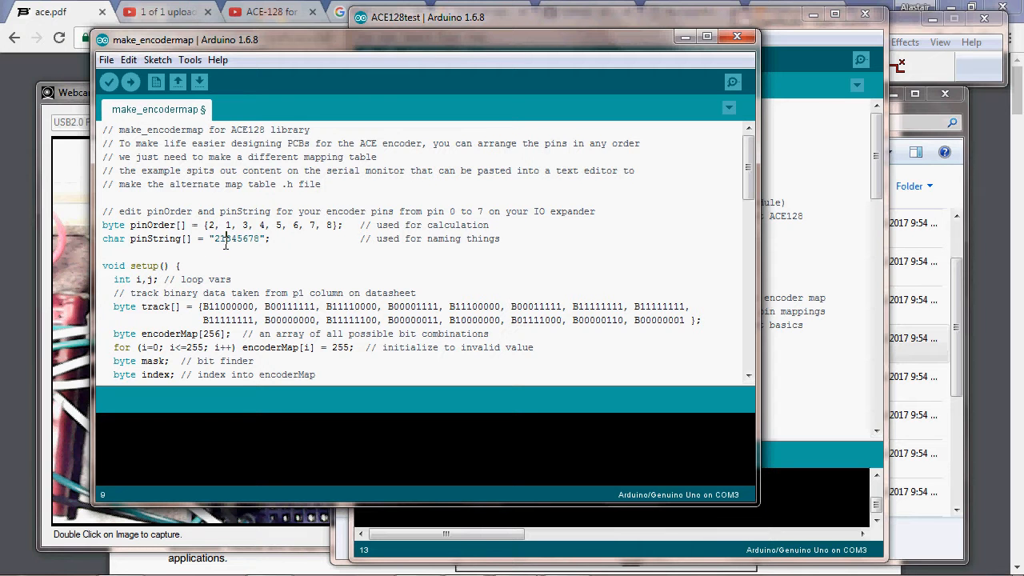
{"action": "mouse_move", "coordinate": [320, 201]}
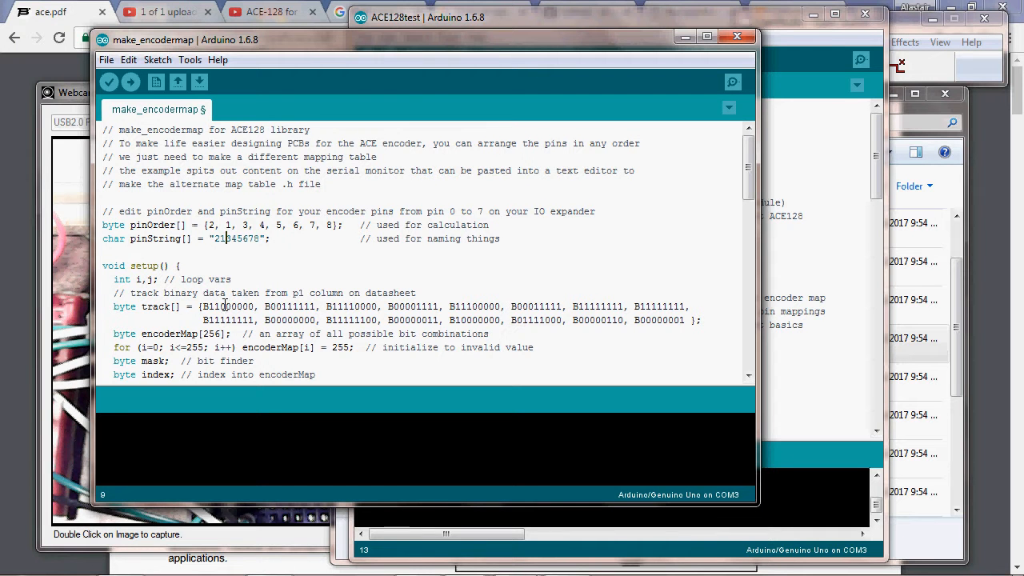
{"action": "mouse_move", "coordinate": [694, 323]}
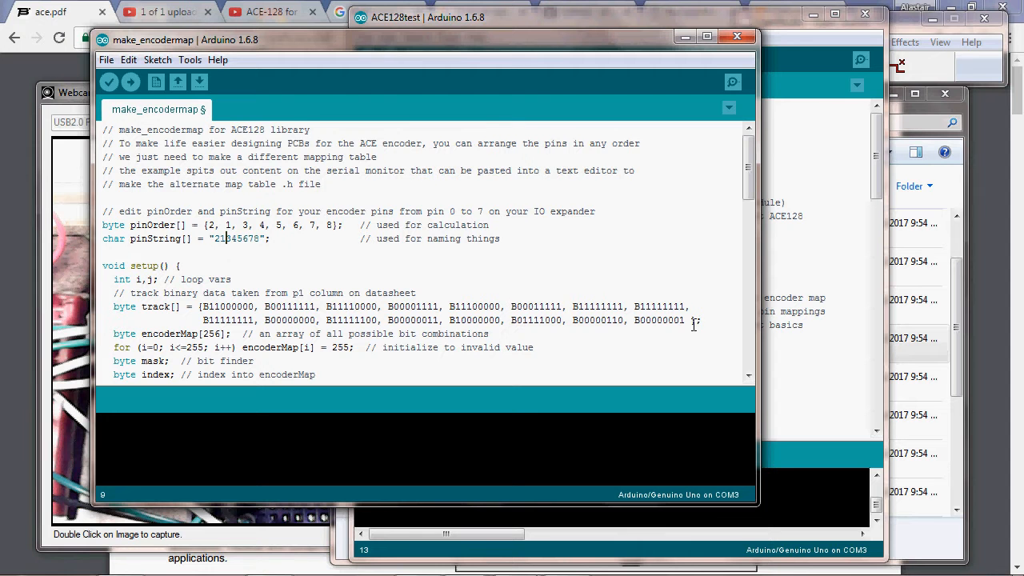
{"action": "scroll", "scroll_direction": "down", "scroll_amount": 3}
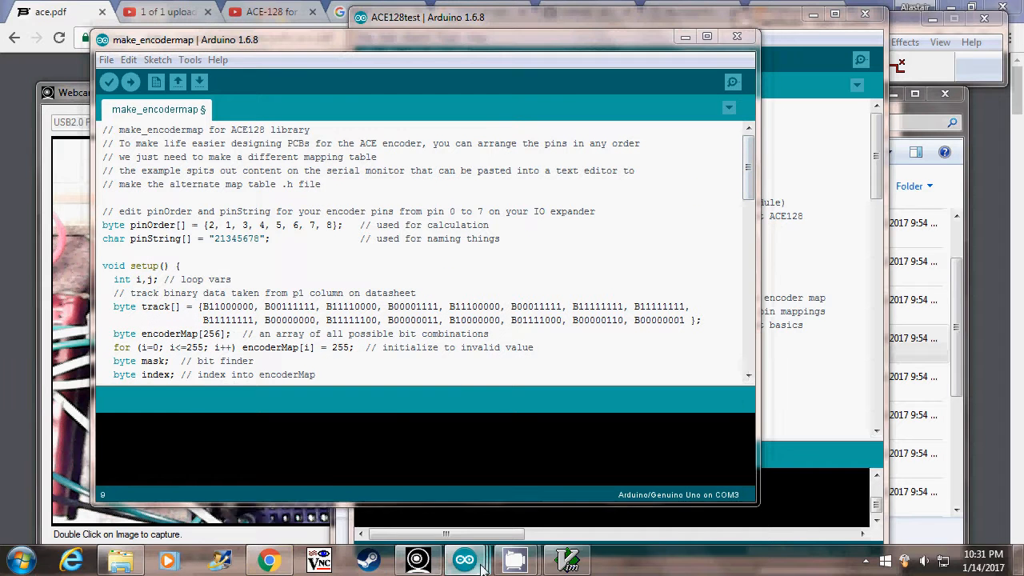
{"action": "mouse_move", "coordinate": [464, 557]}
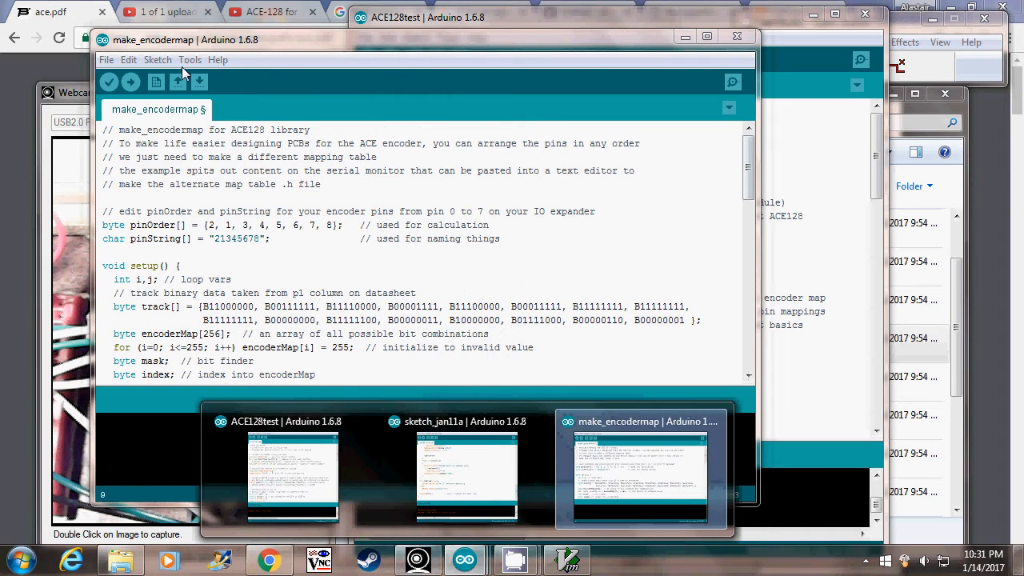
- Start the serial monitor and upload make_encodermap so it prints the 21345678 encoder map
{"action": "left_click", "coordinate": [188, 59]}
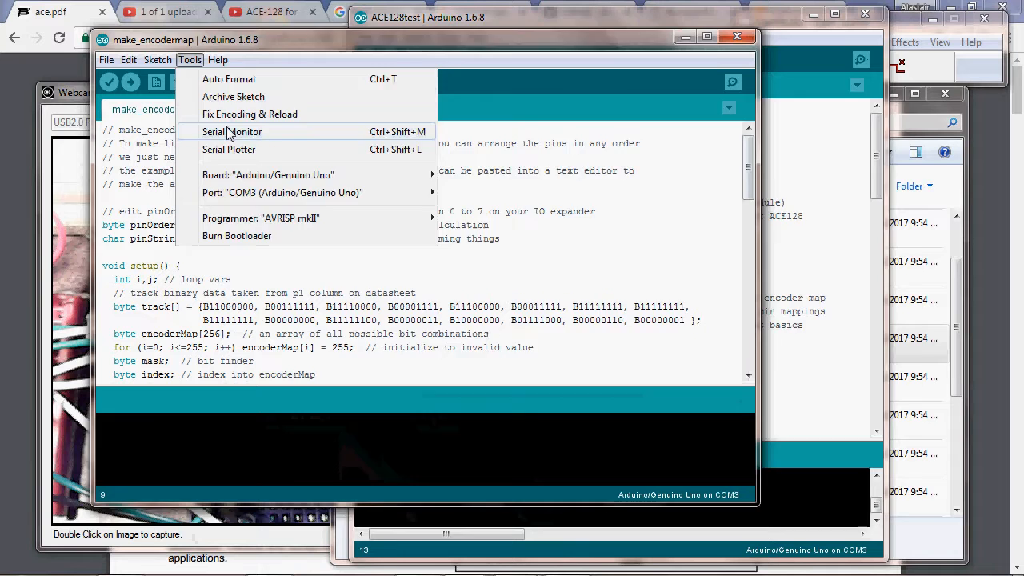
{"action": "left_click", "coordinate": [232, 132]}
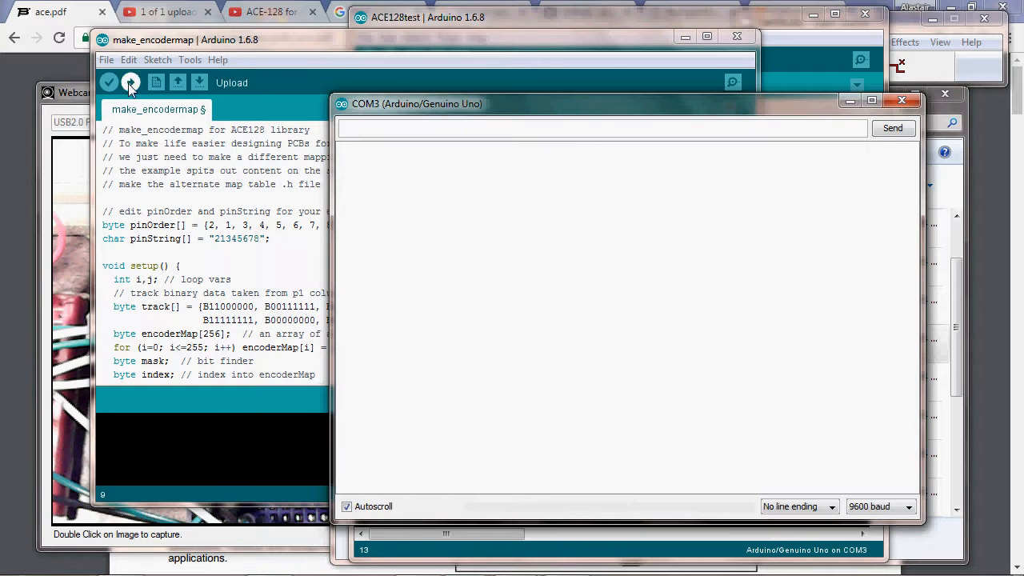
{"action": "left_click", "coordinate": [131, 83]}
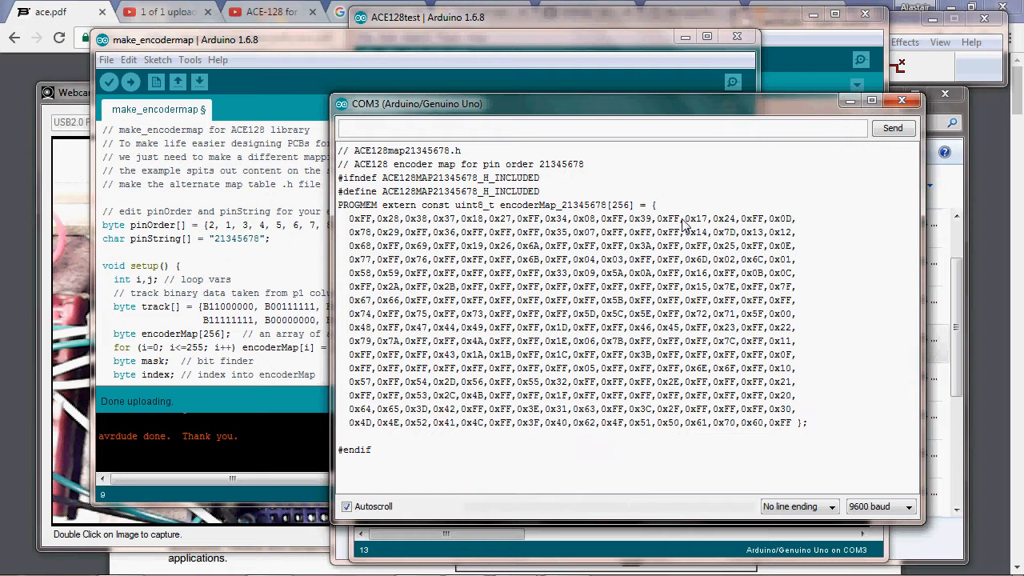
{"action": "mouse_move", "coordinate": [473, 321]}
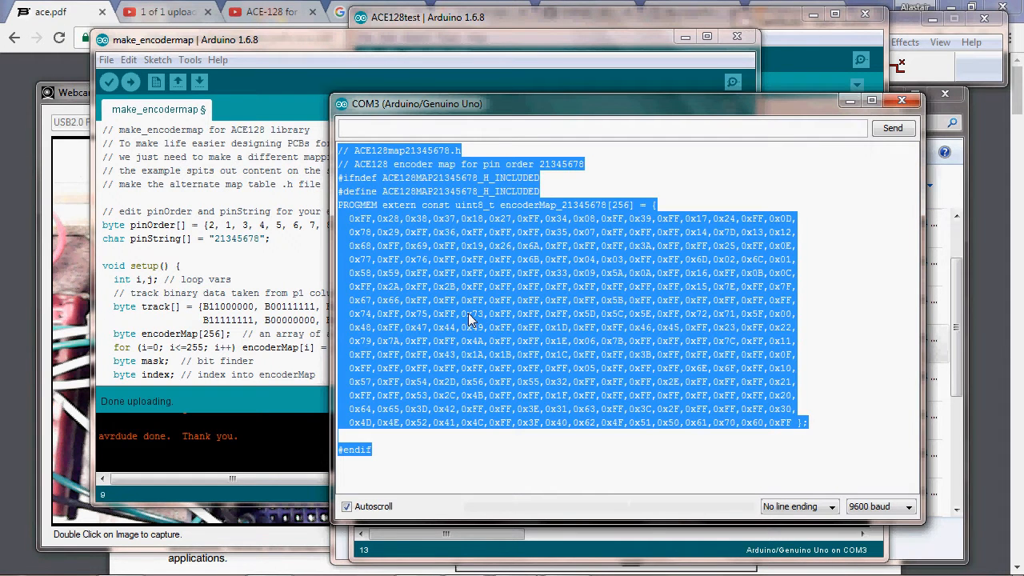
{"action": "mouse_move", "coordinate": [415, 125]}
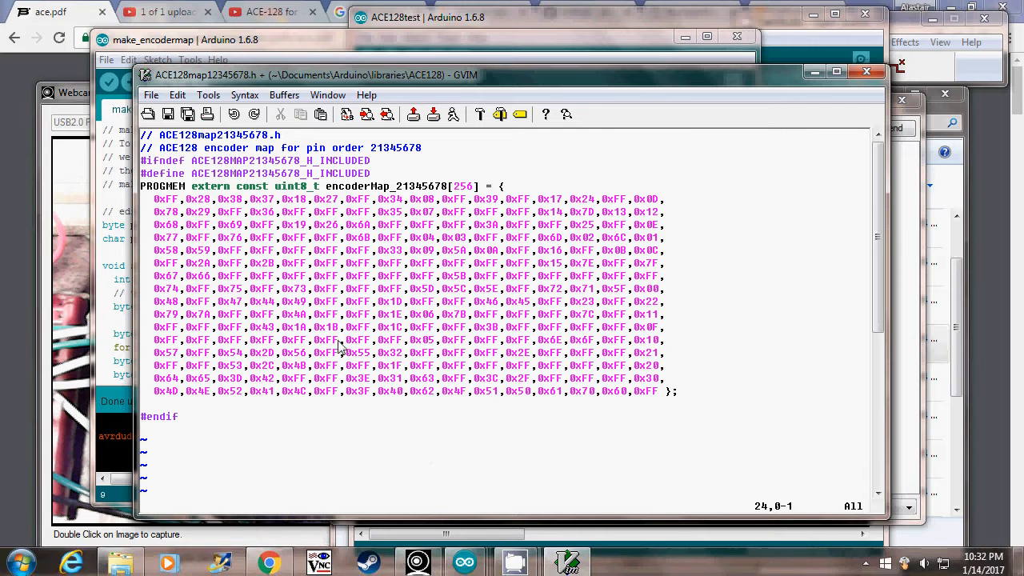
- Save the GVim buffer as ACE128map21345678.h in the ACE128 library folder
{"action": "left_click", "coordinate": [151, 96]}
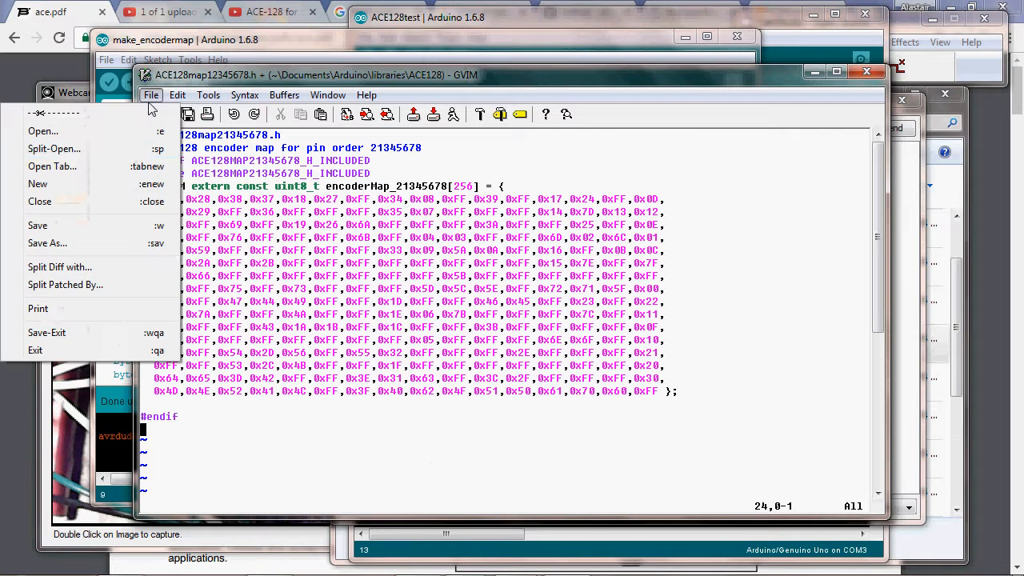
{"action": "left_click", "coordinate": [47, 244]}
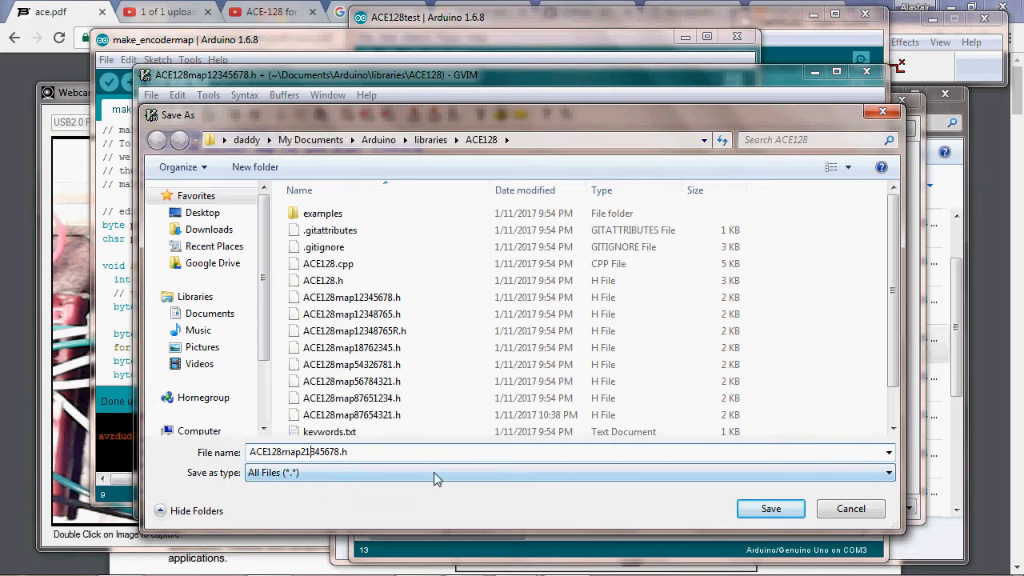
{"action": "left_click", "coordinate": [770, 509]}
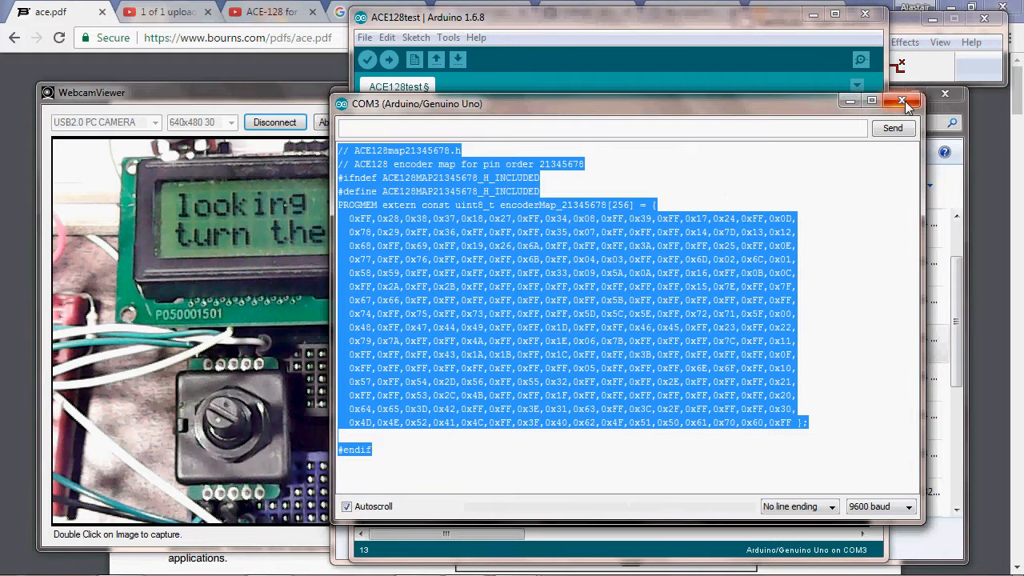
- Close the serial monitor and upload ACE128test using encoderMap_21345678 to the board
{"action": "left_click", "coordinate": [904, 103]}
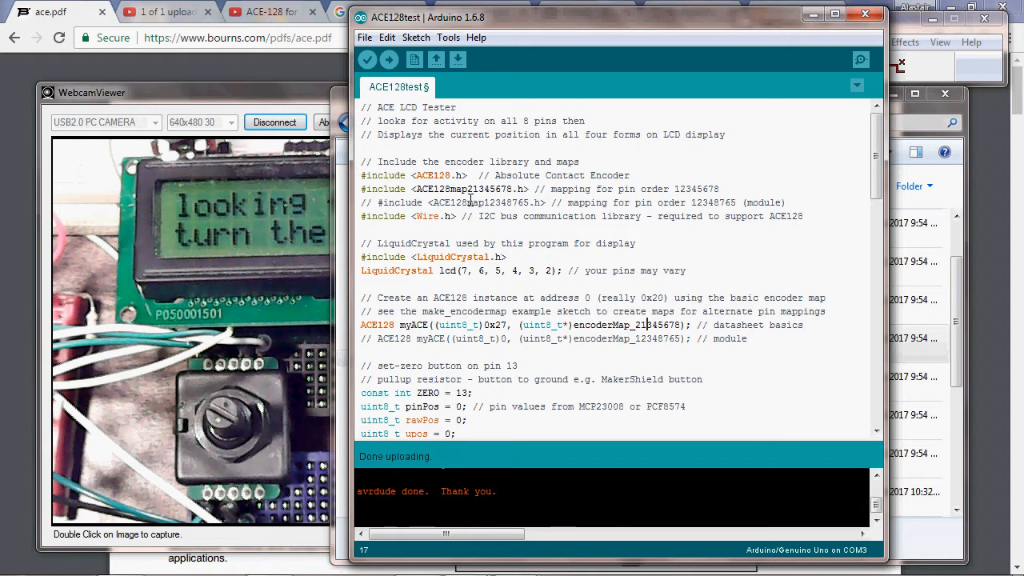
{"action": "left_click", "coordinate": [387, 61]}
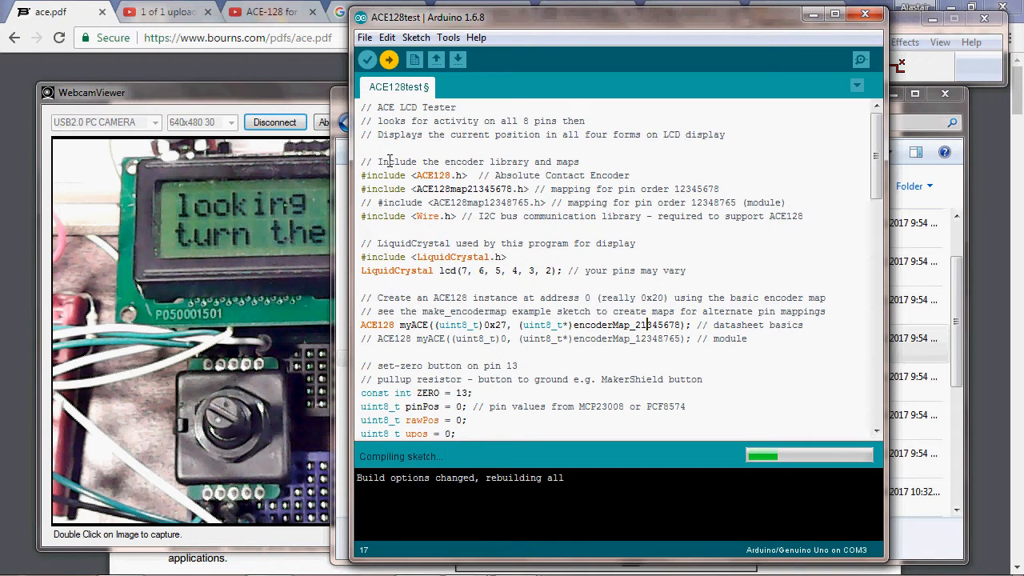